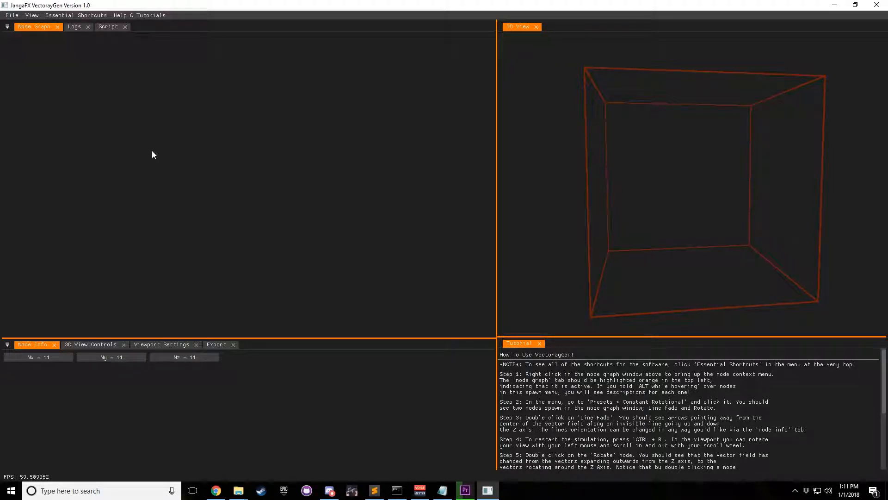
pyautogui.moveTo(149, 126)
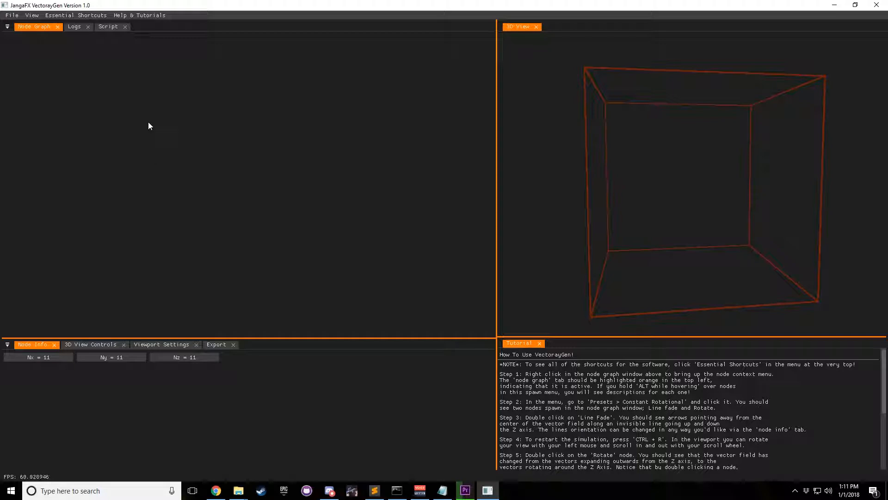
# - Bring up the node context menu on the empty node graph
pyautogui.rightClick(150, 126)
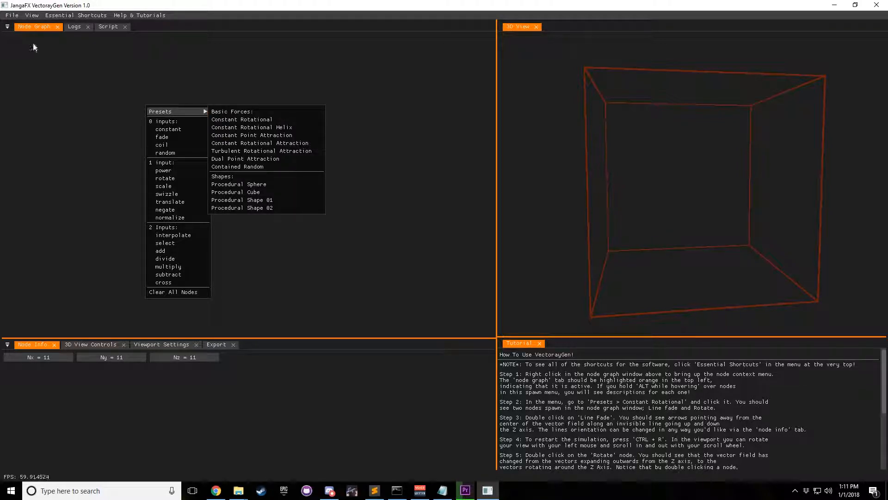
pyautogui.moveTo(172, 129)
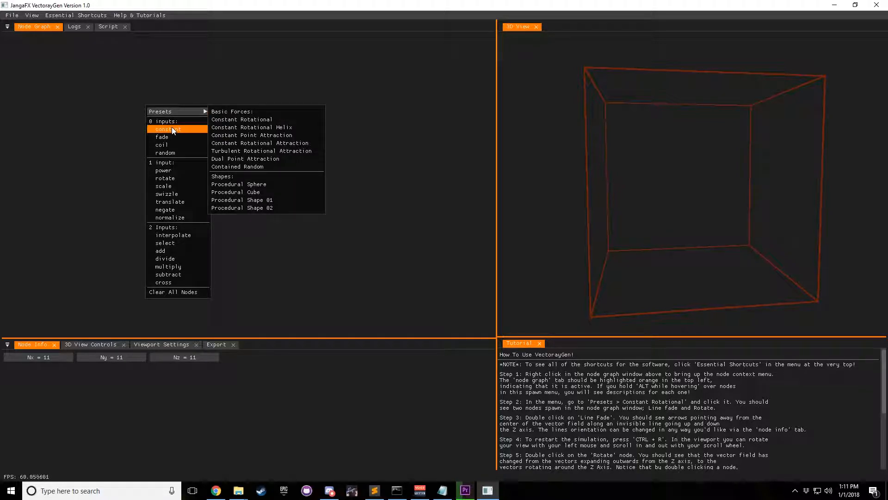
pyautogui.moveTo(165, 126)
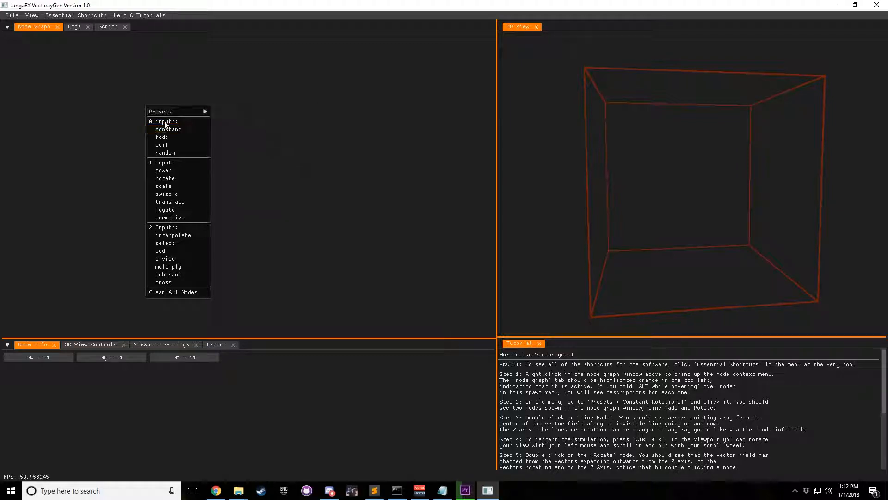
# - Place a constant node in the graph, discarding a stray power node added alongside it
pyautogui.click(168, 129)
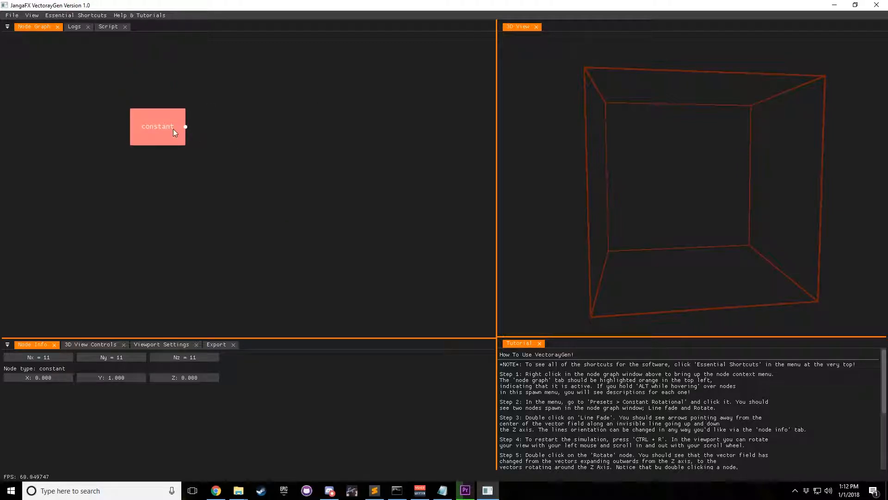
pyautogui.moveTo(158, 126); pyautogui.dragTo(172, 130)
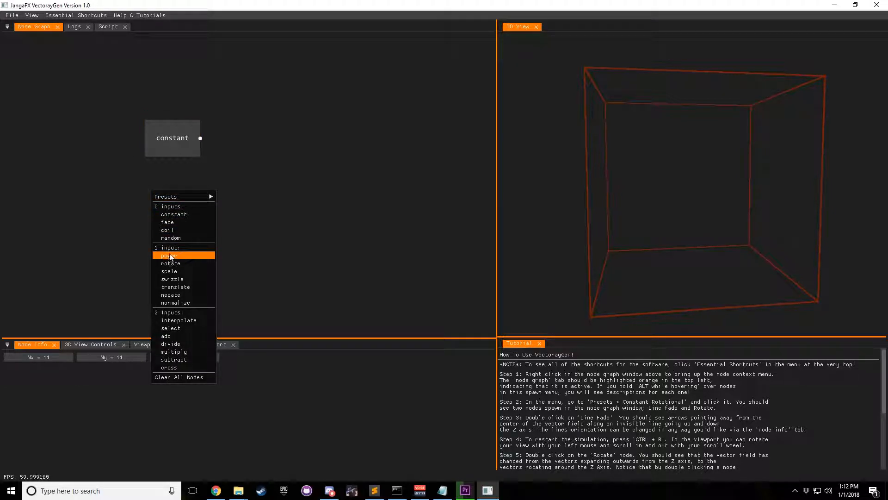
pyautogui.click(168, 256)
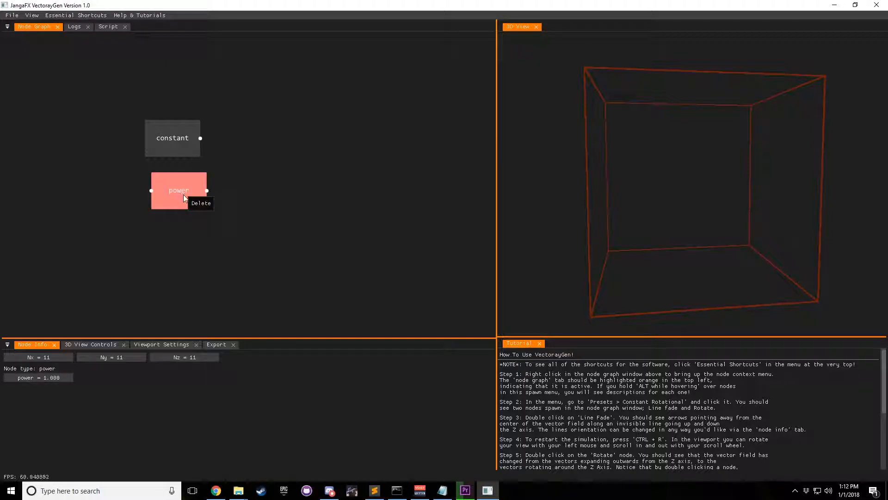
pyautogui.click(201, 203)
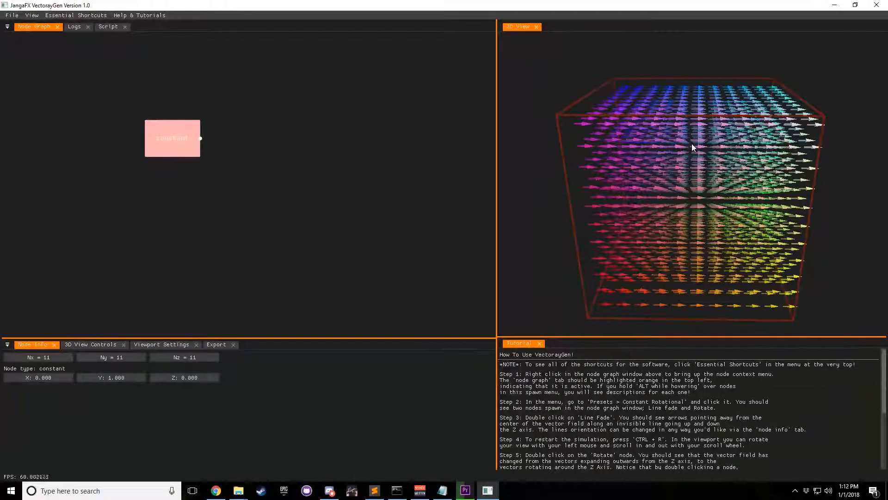
# - Edit the constant node's vector components in Node Info so the box shows no arrows
pyautogui.click(184, 377)
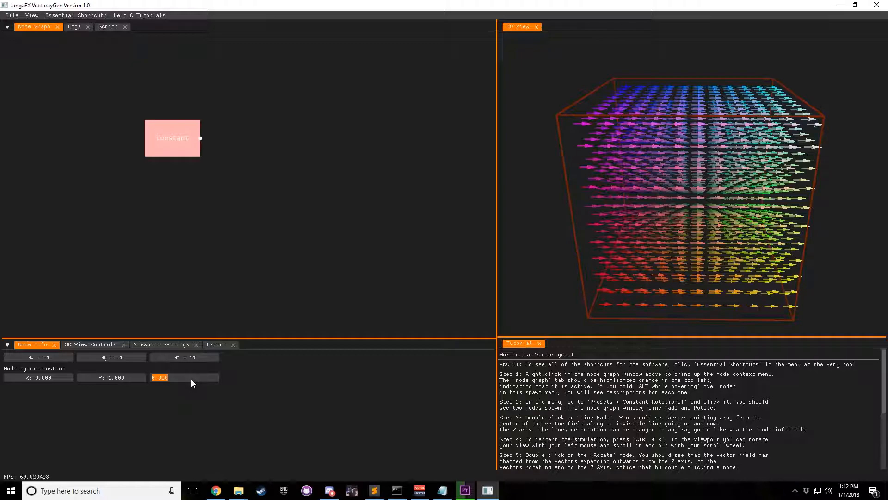
pyautogui.write('1')
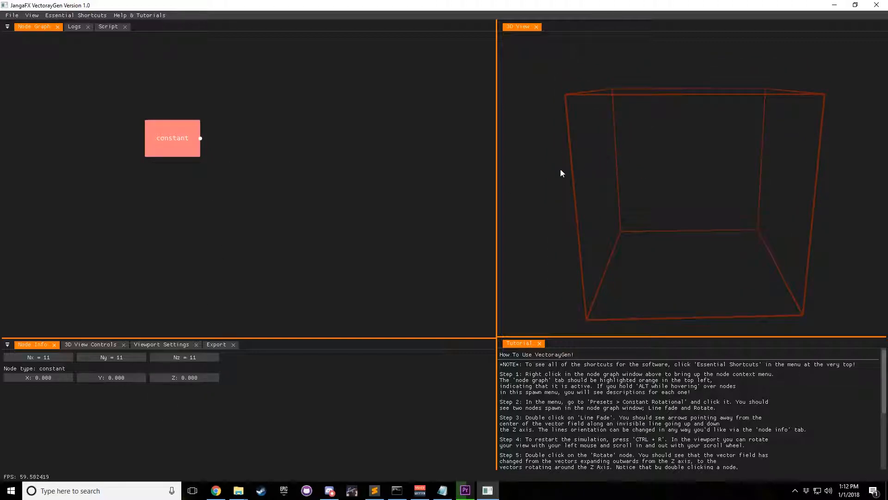
pyautogui.moveTo(560, 173); pyautogui.dragTo(619, 190)
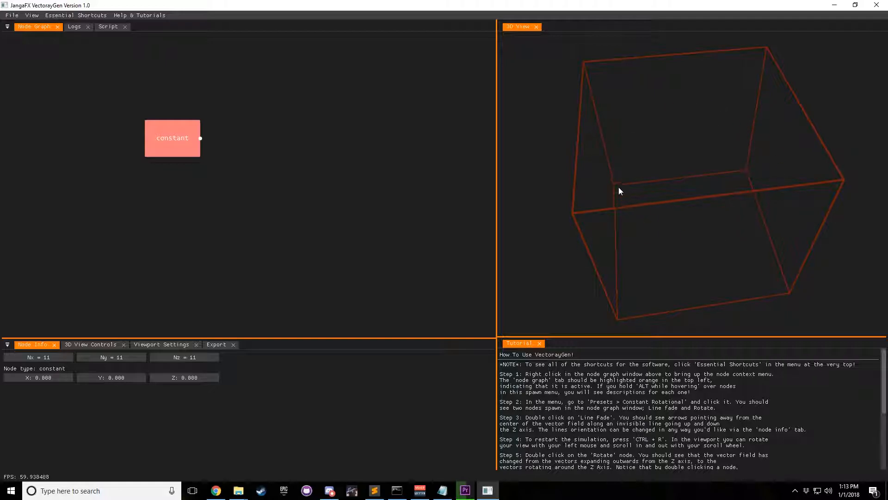
pyautogui.moveTo(209, 176)
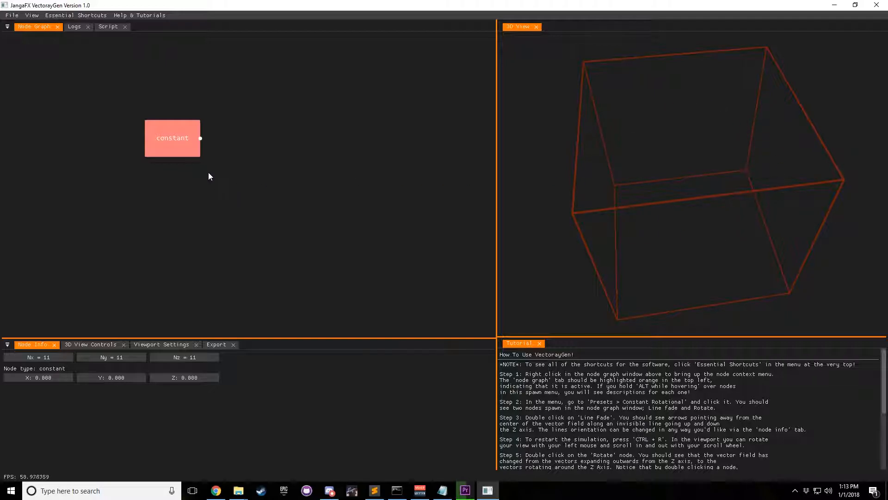
# - Add a select node and a random node to the graph
pyautogui.rightClick(210, 176)
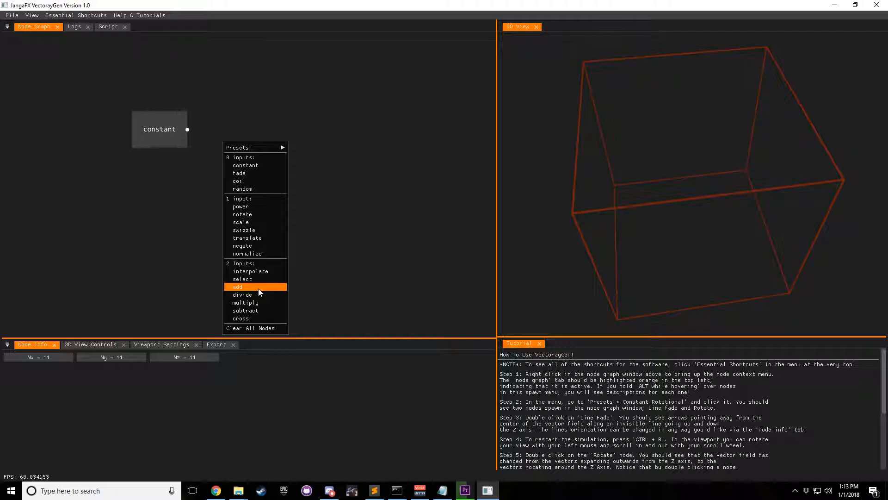
pyautogui.moveTo(257, 282)
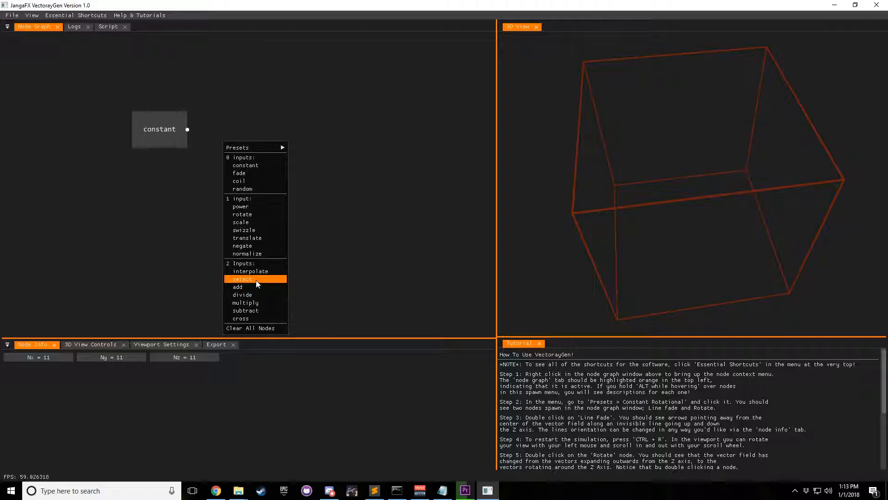
pyautogui.click(242, 279)
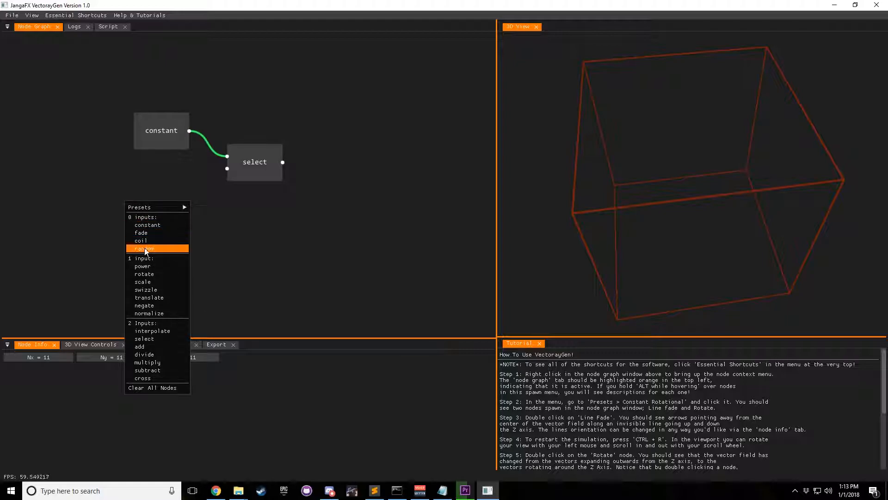
pyautogui.click(145, 248)
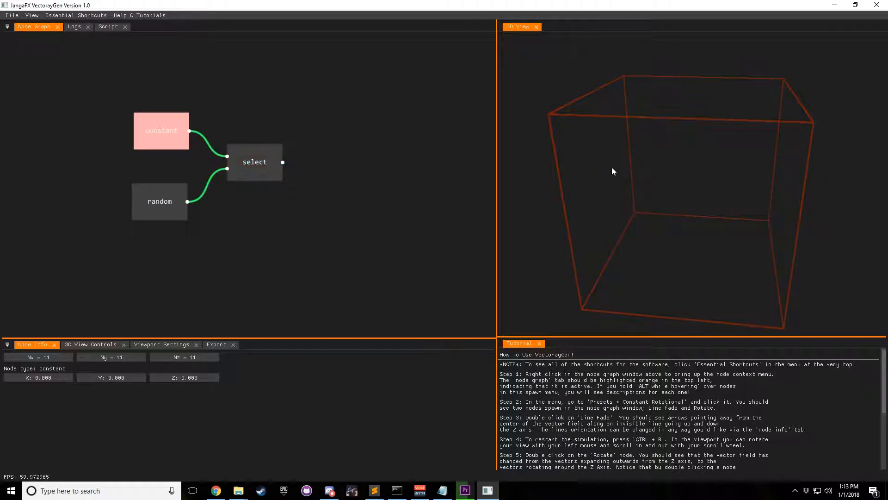
# - Wire constant and random into the select node's inputs and show its settings
pyautogui.click(254, 161)
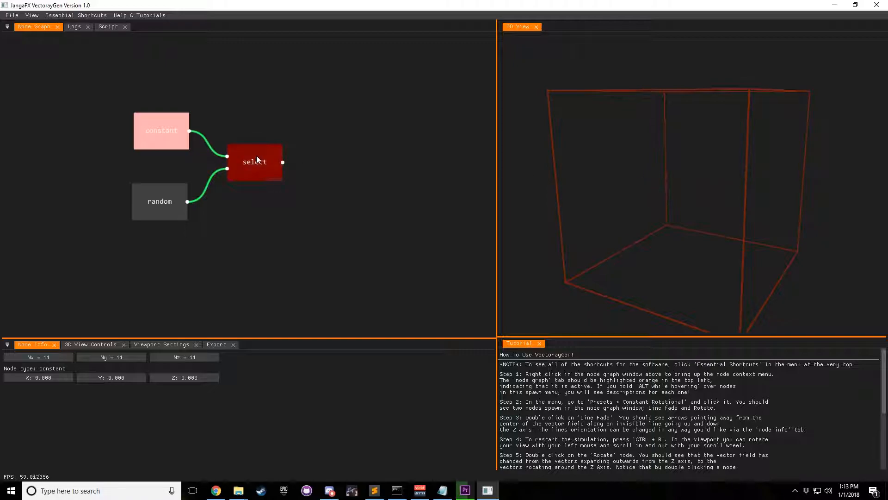
pyautogui.click(255, 162)
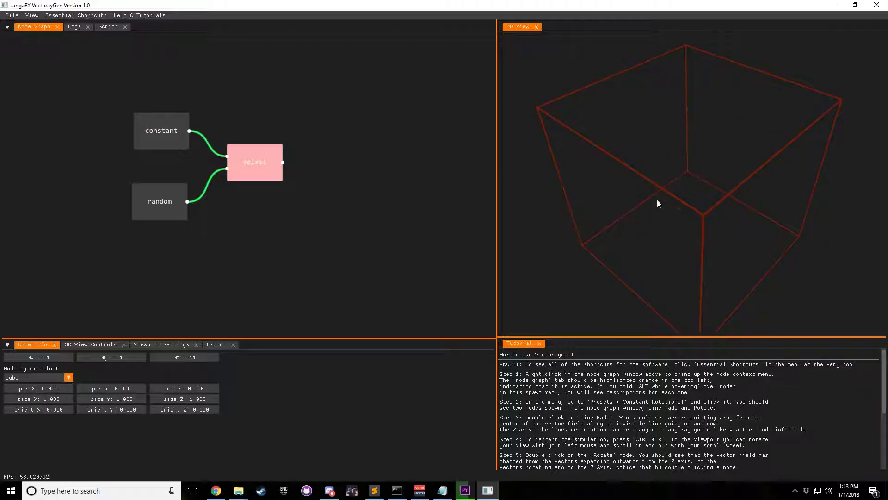
pyautogui.click(38, 387)
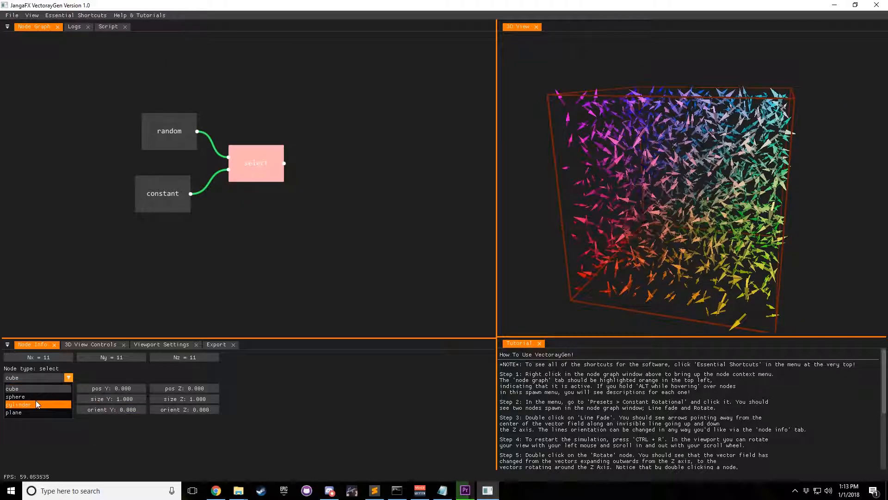
# - Change the select node's shape from cube to sphere, confining the random arrows to a spherical region
pyautogui.click(15, 395)
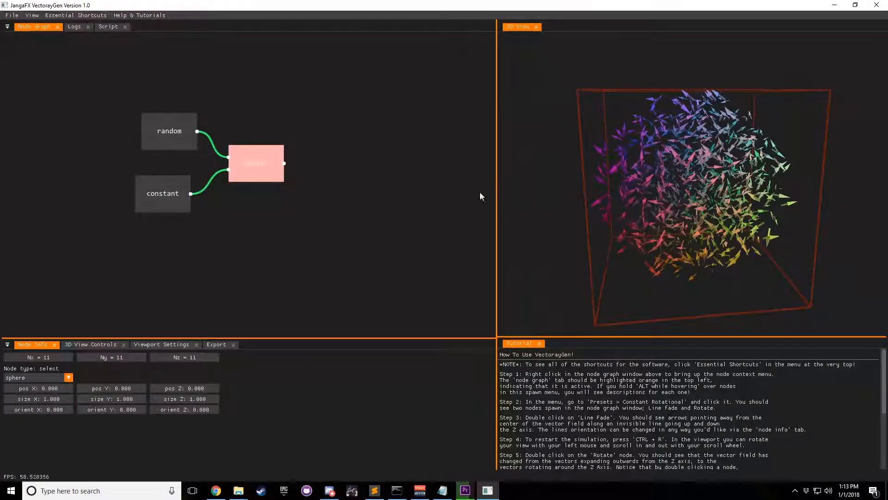
pyautogui.click(163, 193)
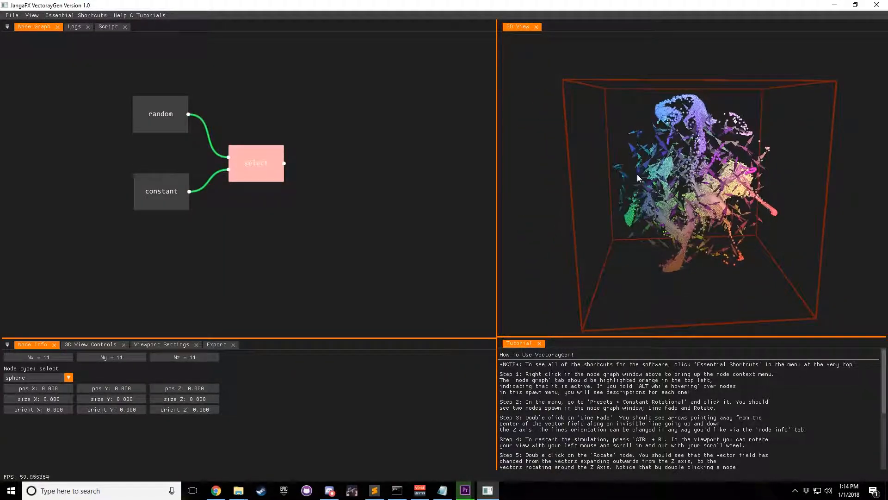
# - Set the constant node's Z component to 1 so arrows outside the sphere point upward
pyautogui.click(161, 190)
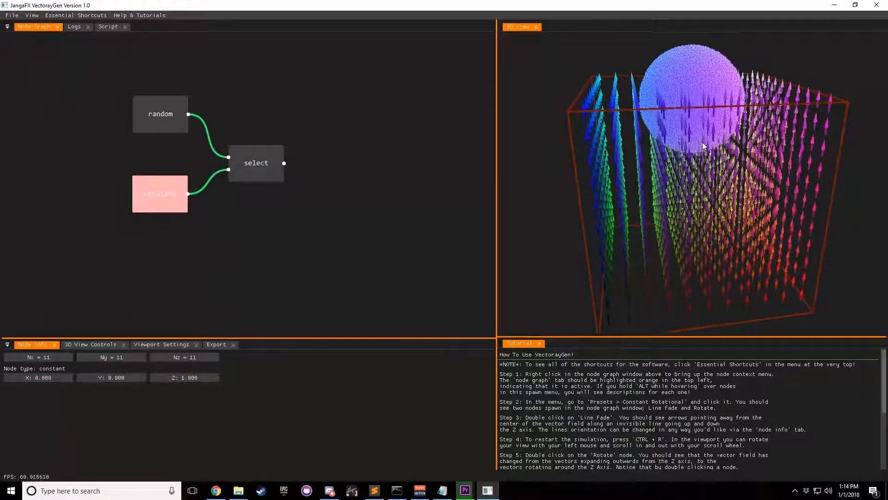
pyautogui.click(184, 378)
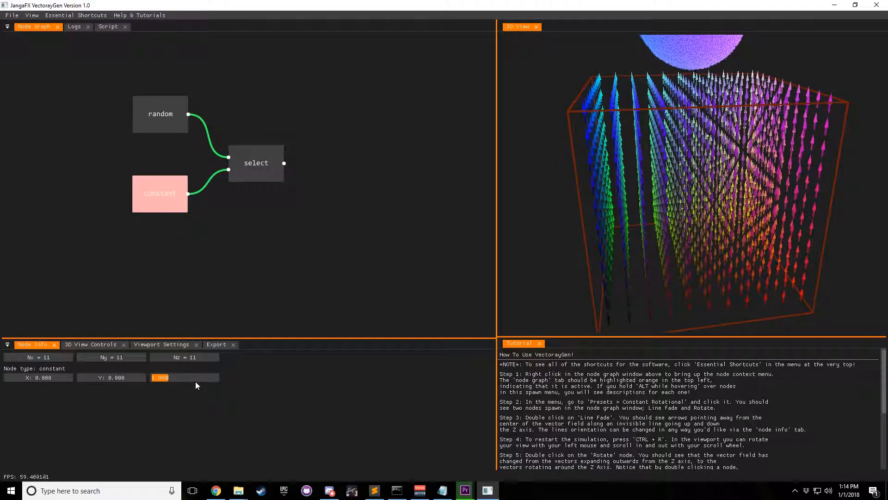